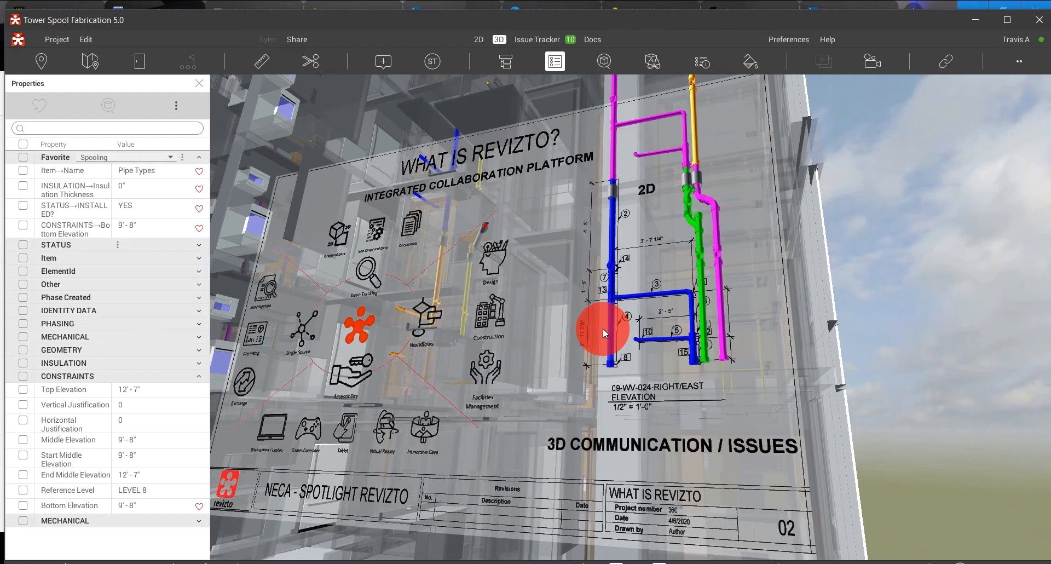
Show the '02 - WHAT IS REVIZTO' sheet in the 2D view
left_click(478, 39)
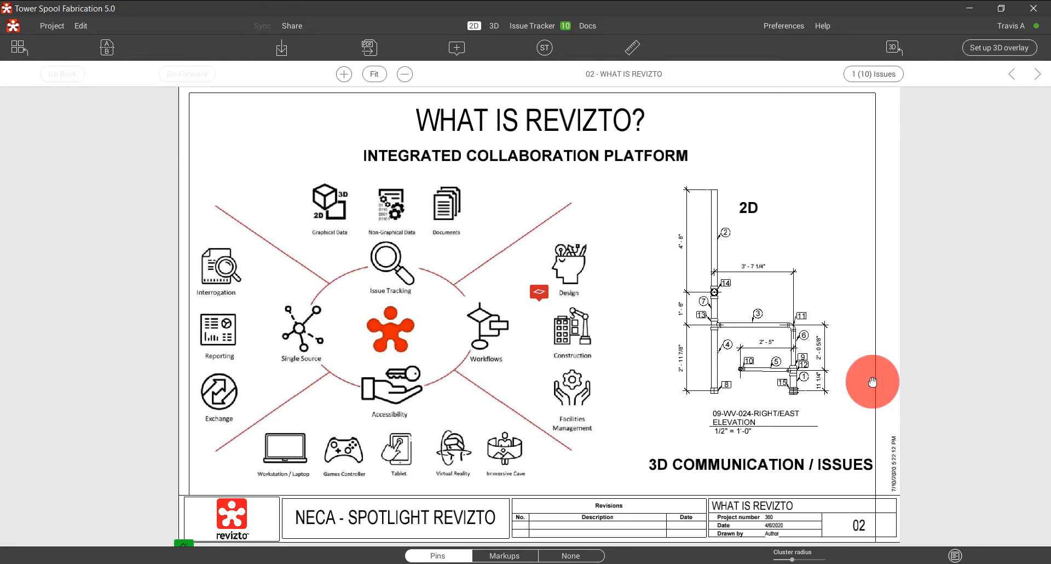
mouse_move(838, 361)
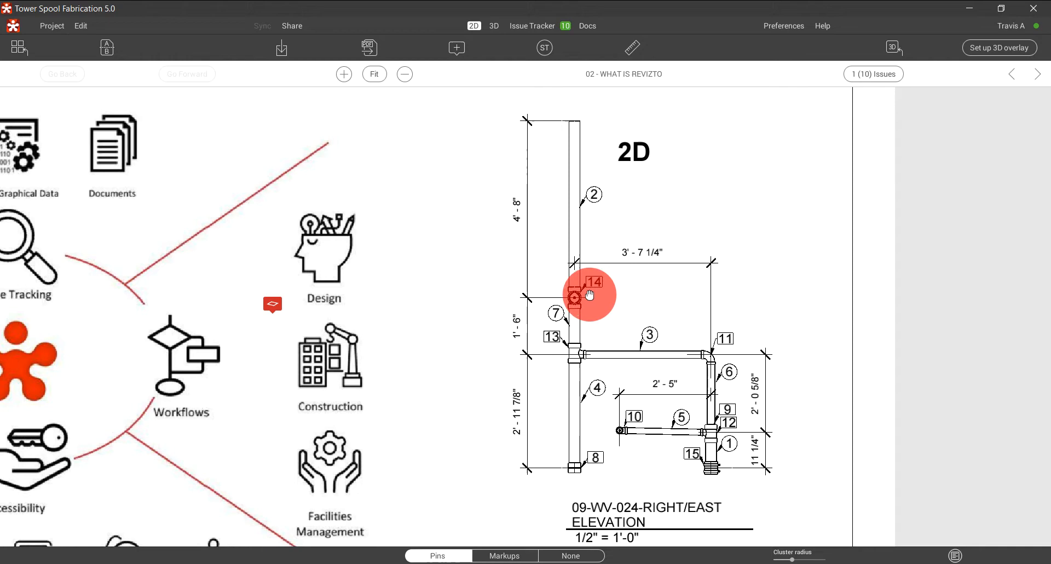
mouse_move(593, 316)
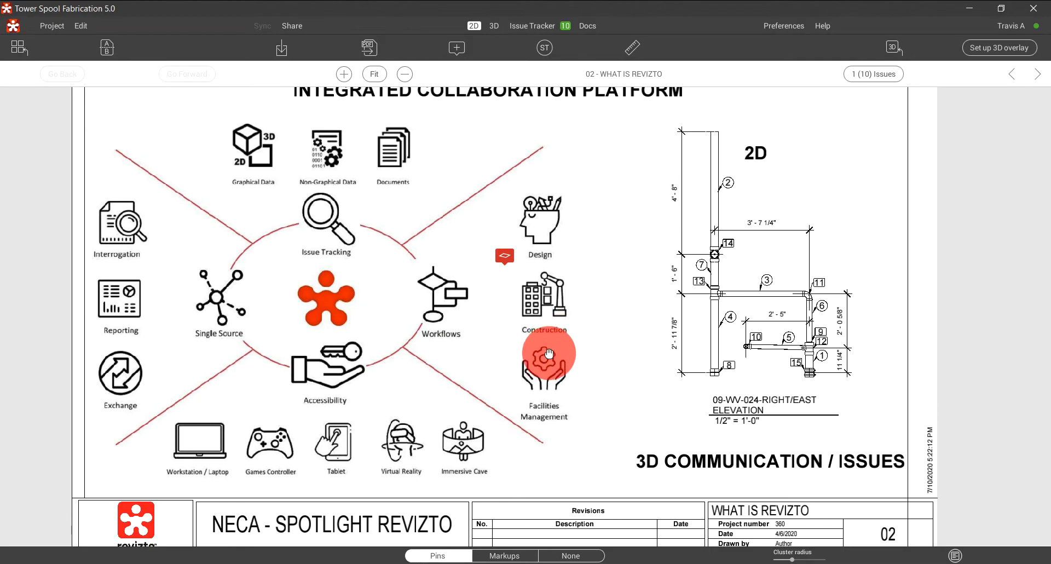
left_click(373, 74)
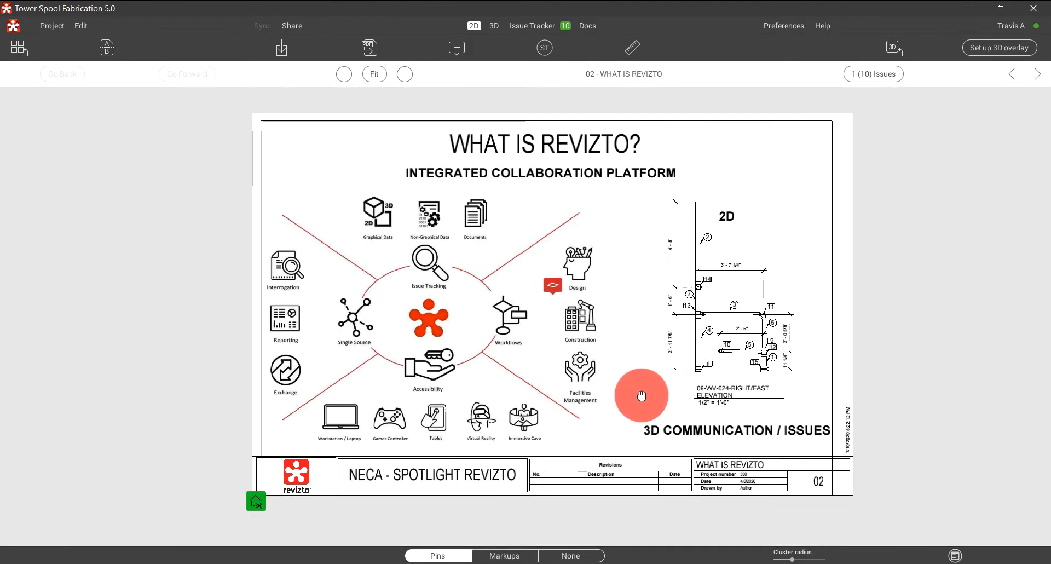
Overlay the sheet on the 3D model, close Section Cut, and bring the lower pipes into view
left_click(495, 25)
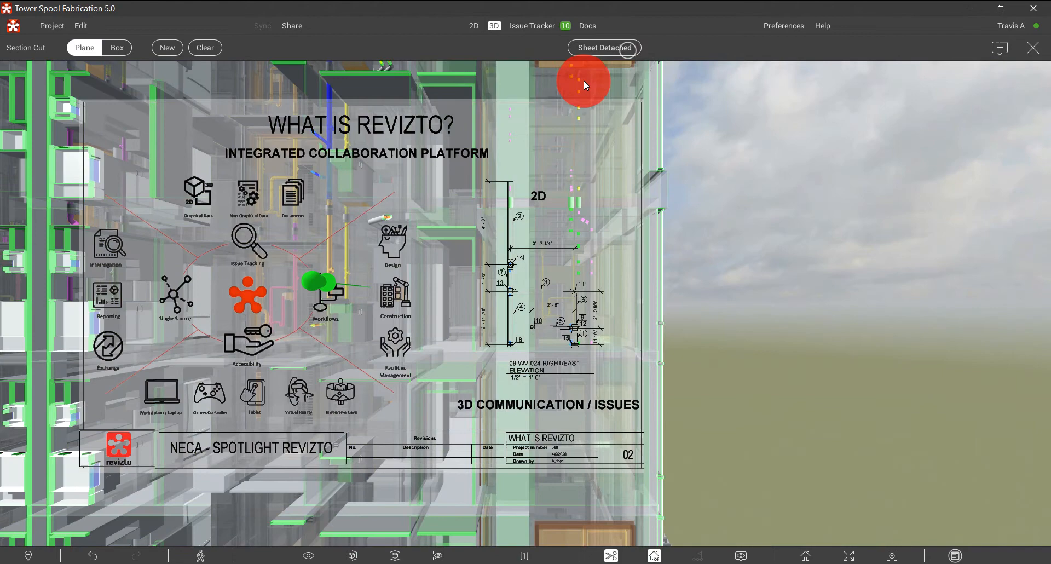
left_click(604, 47)
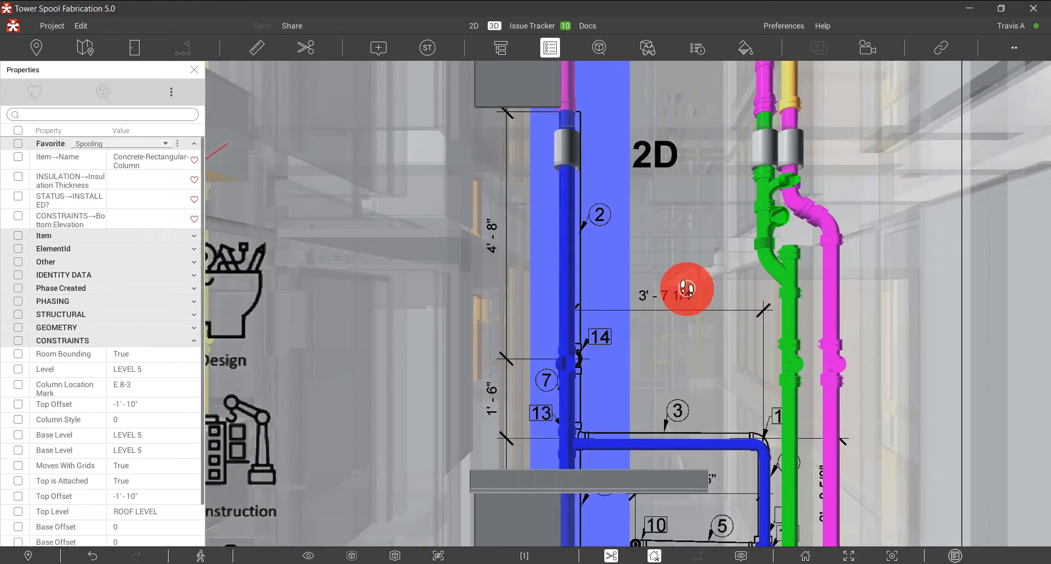
left_click_drag(684, 289, 616, 338)
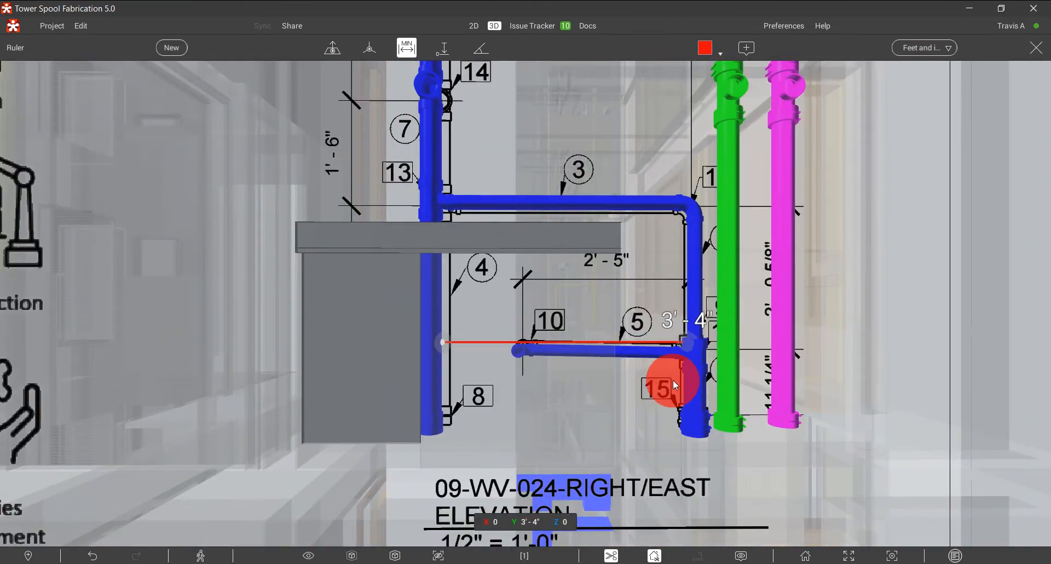
Measure the vertical distance between pipe 3 and pipe 10 with the Ruler
left_click_drag(674, 384, 642, 266)
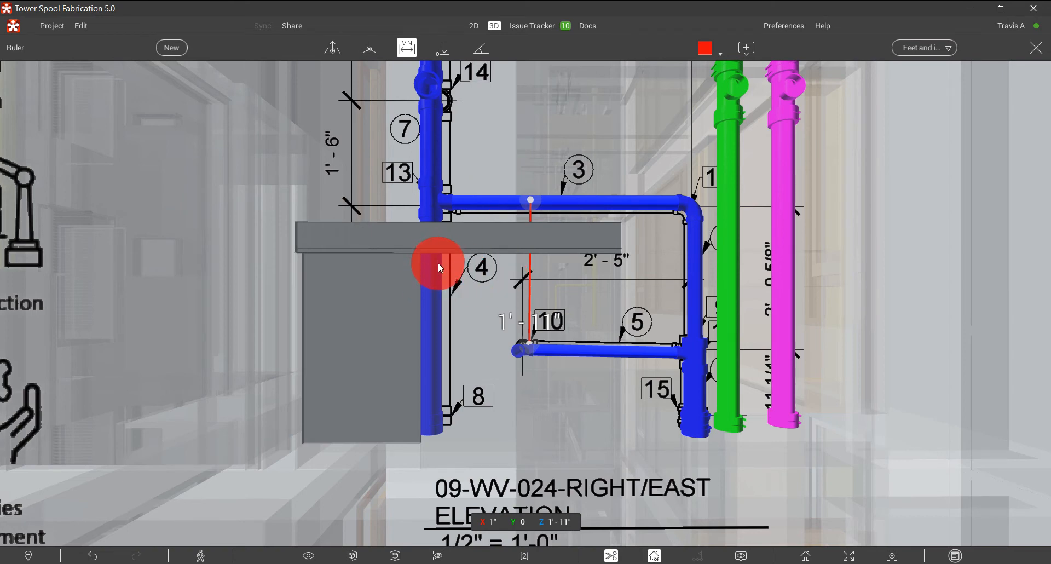
mouse_move(660, 224)
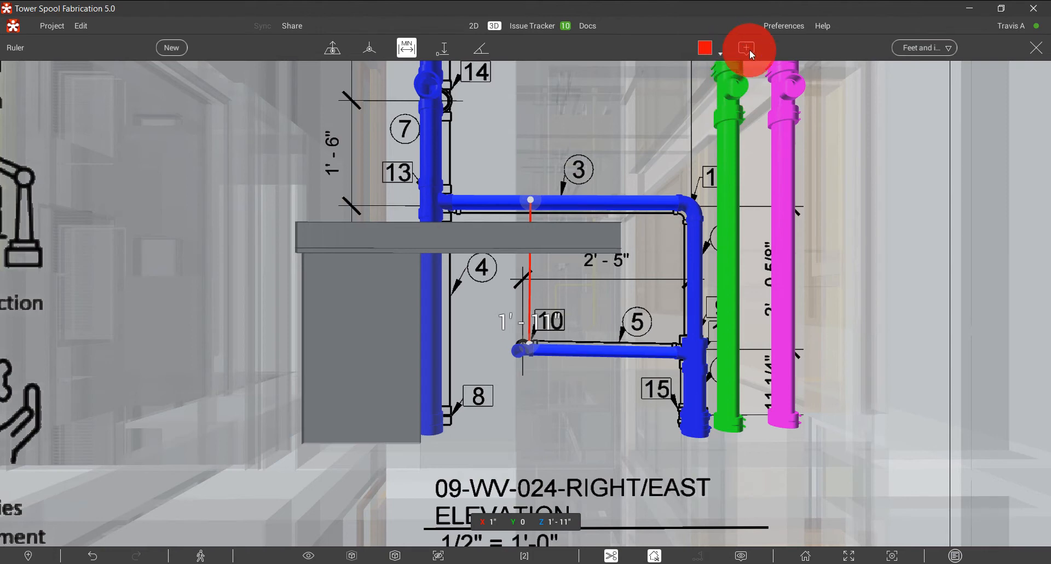
Start a new issue from the measured view titled 'this dimension is not correct'
left_click(746, 48)
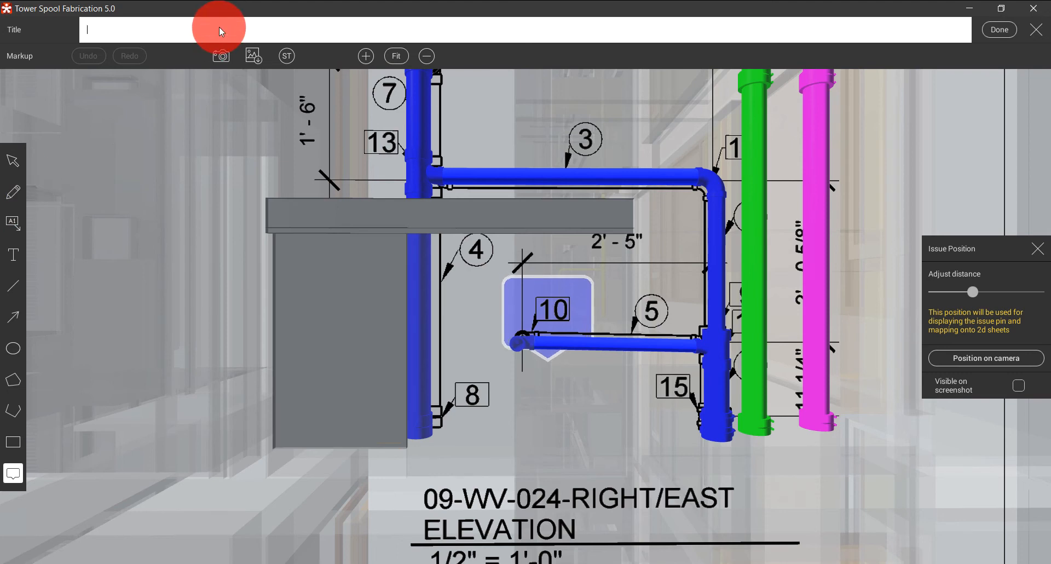
type("this dimension is n")
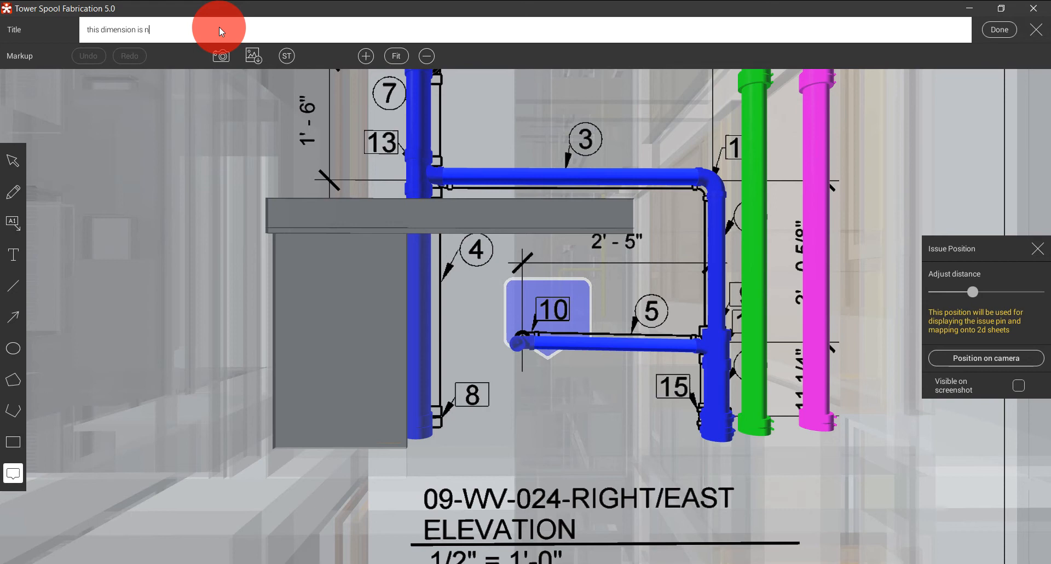
type("ot correct")
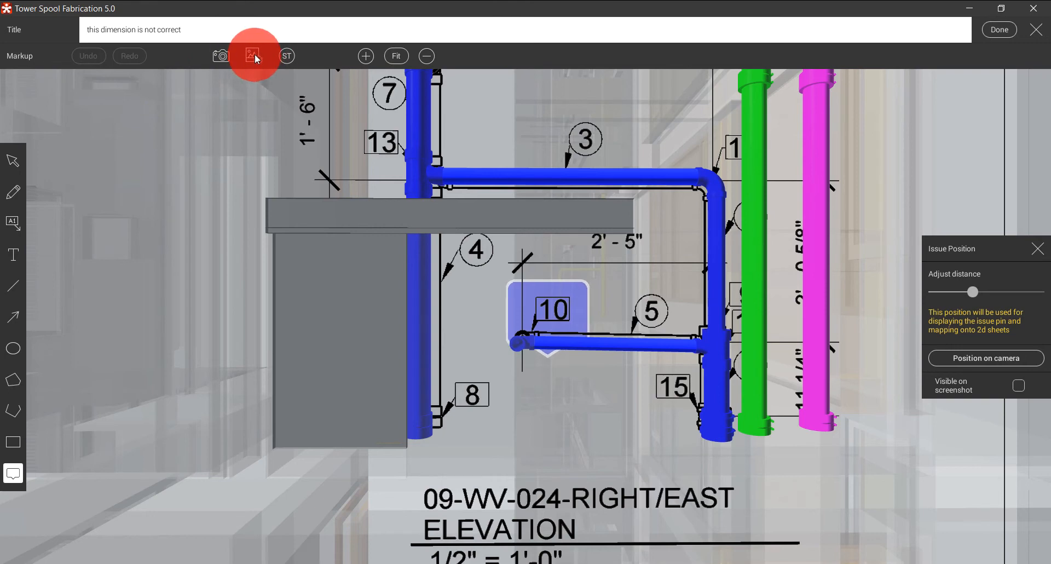
mouse_move(13, 192)
type("fix this")
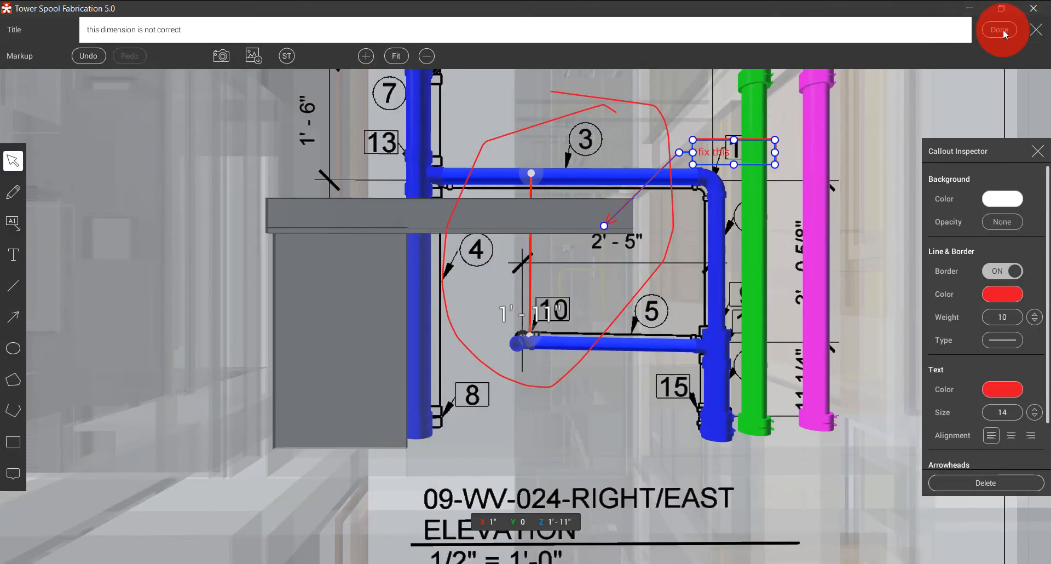
Save the issue with its freehand circle and 'fix this' callout markup
left_click(999, 29)
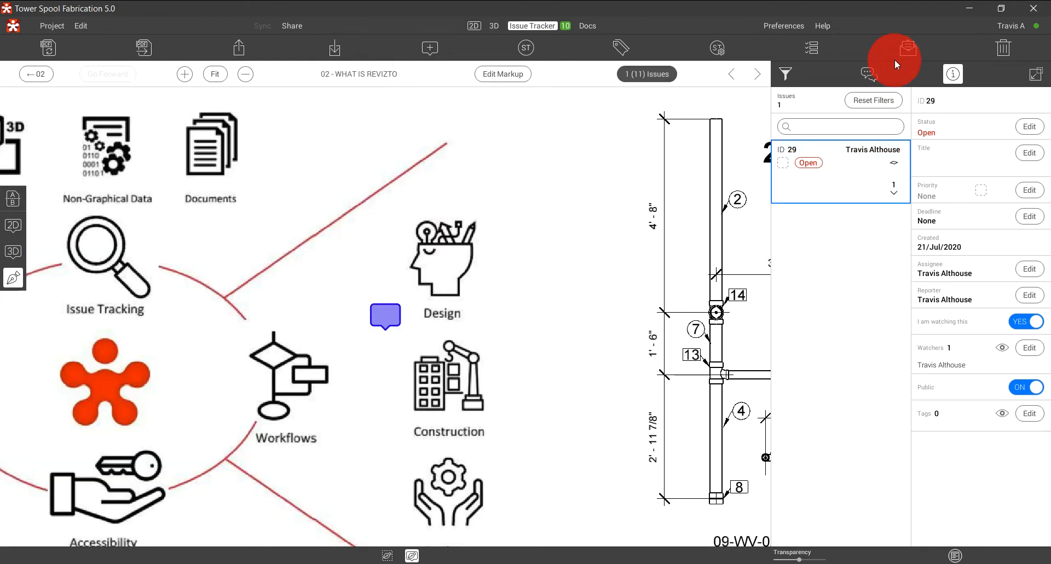
List all project issues and scroll down toward issue 86
left_click(908, 47)
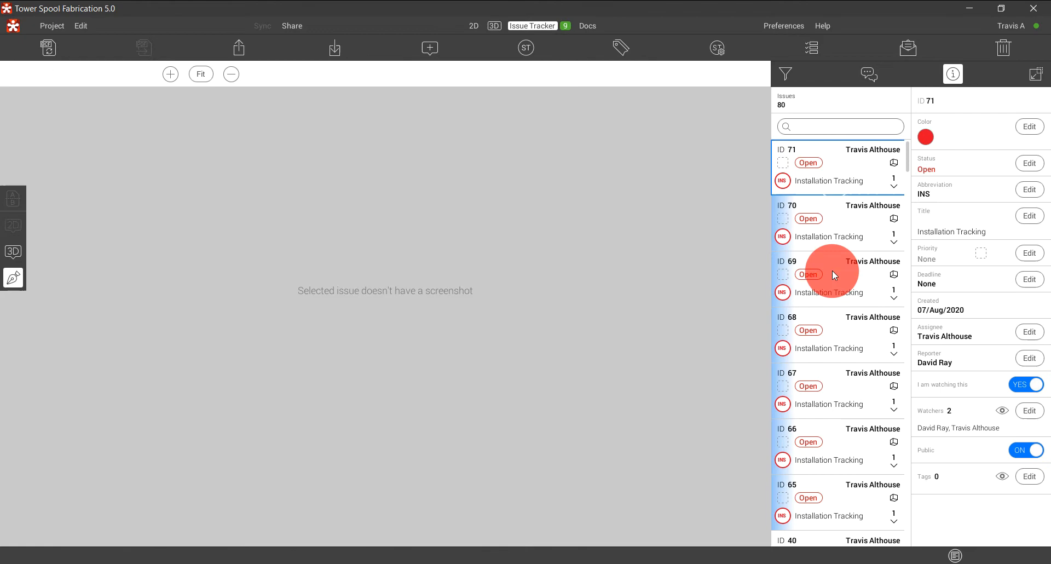
scroll("down", 3)
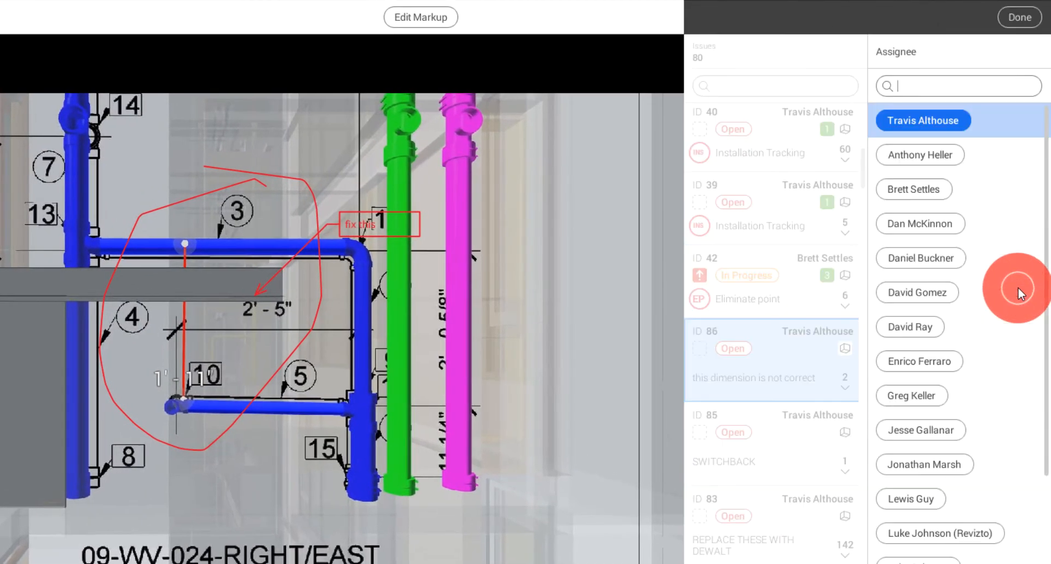
left_click(913, 189)
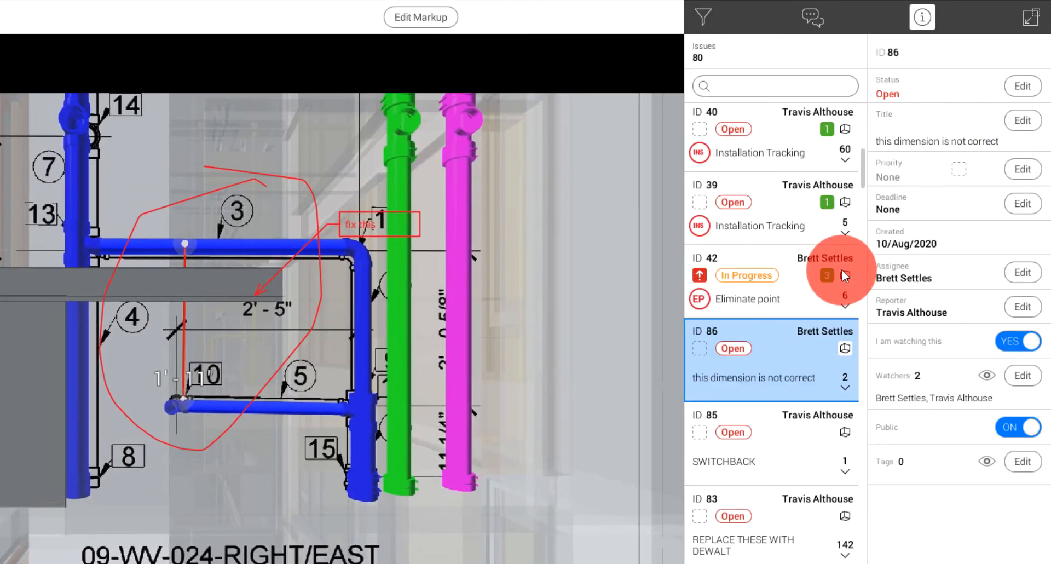
mouse_move(925, 401)
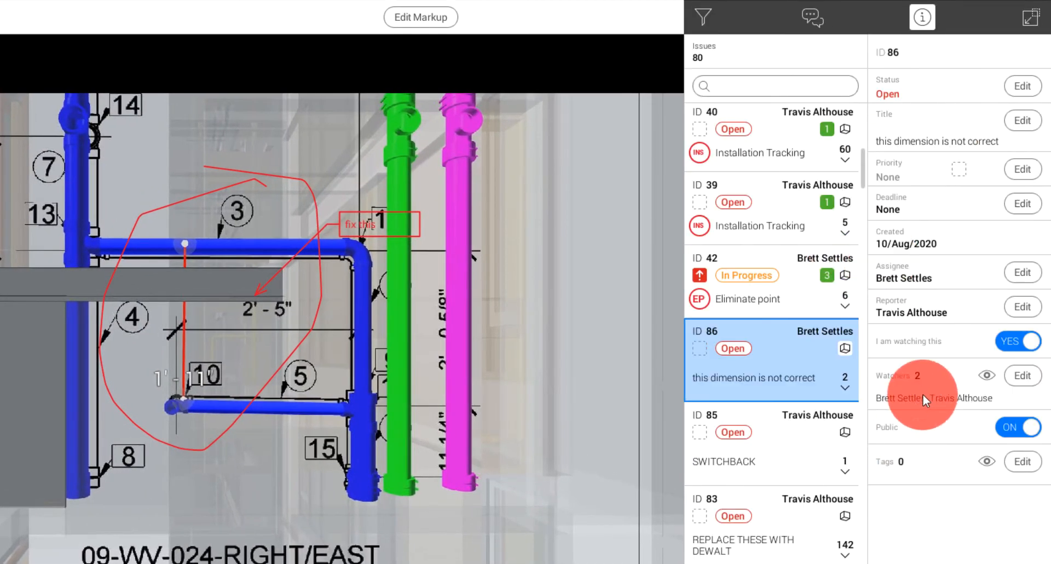
mouse_move(980, 394)
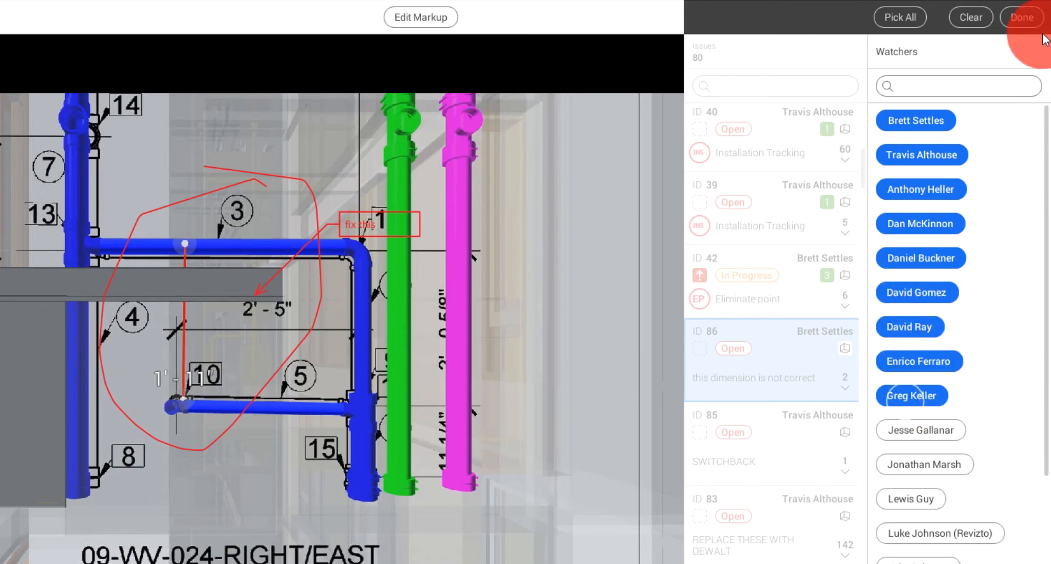
mouse_move(978, 94)
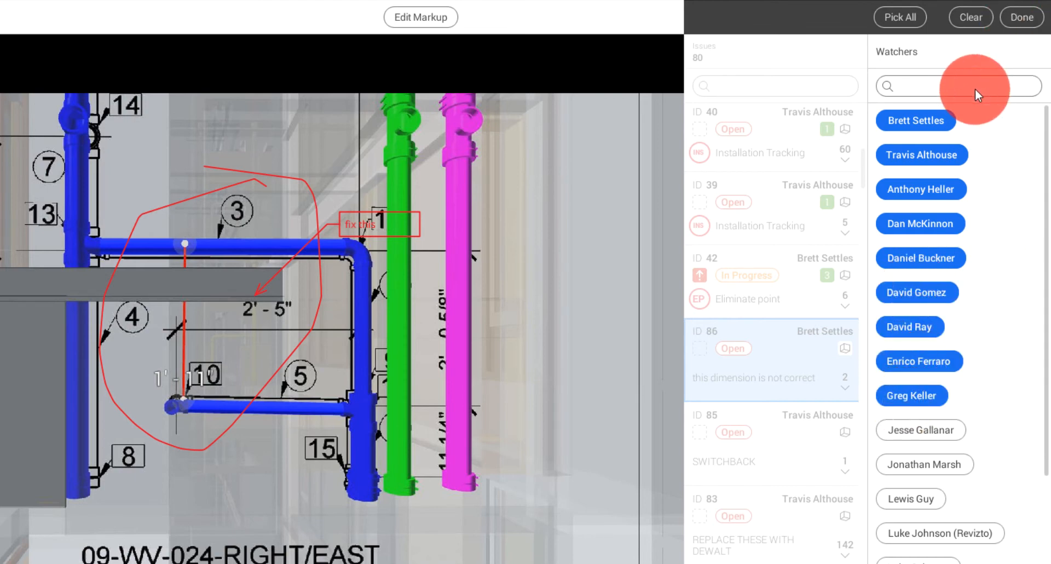
type("d")
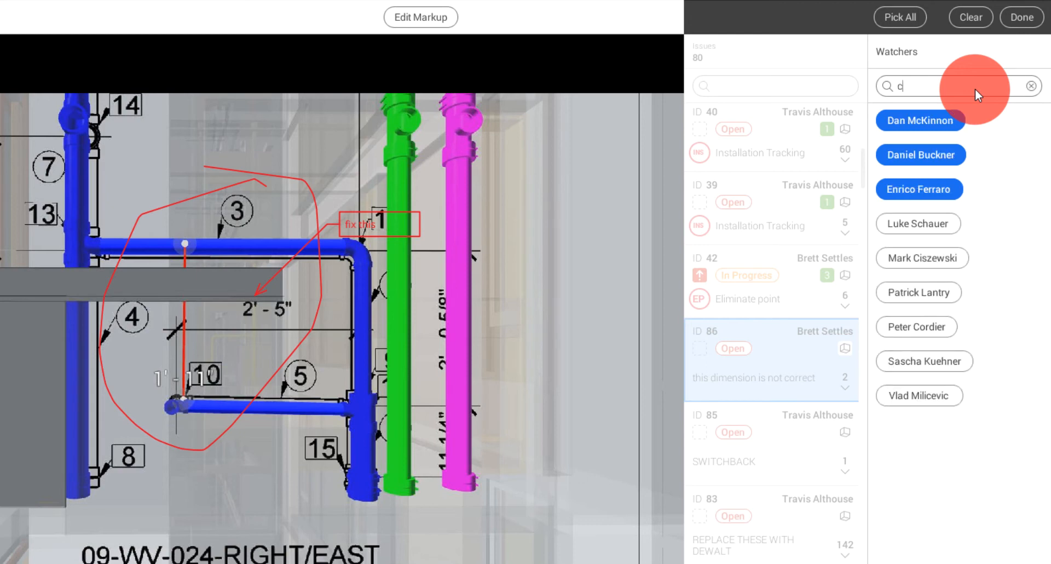
type("is")
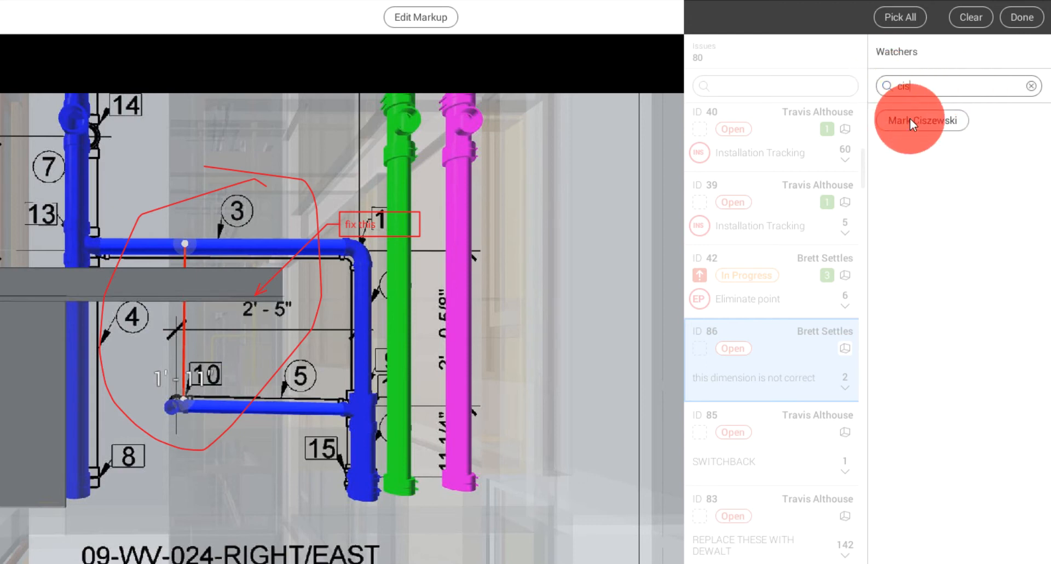
left_click(923, 120)
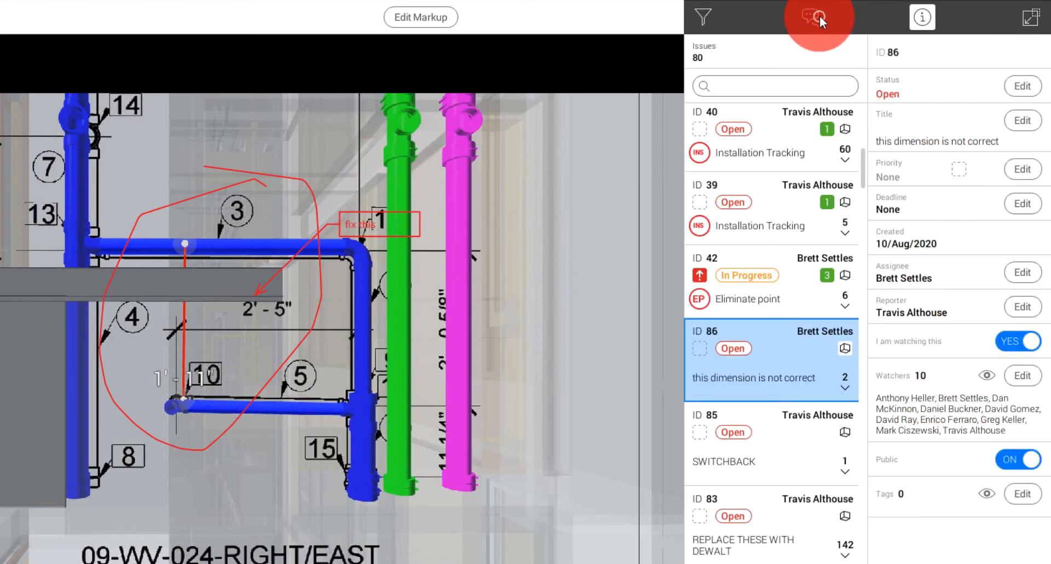
Post the comment 'Hey Mark, what is your take on this?' on issue 86
left_click(818, 17)
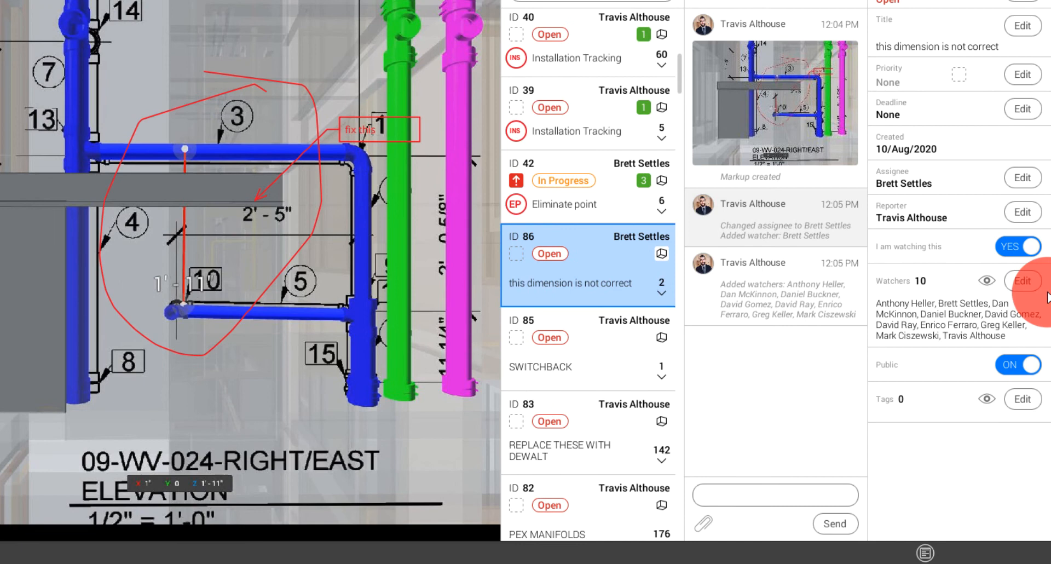
type("Hey Mark, what is your take")
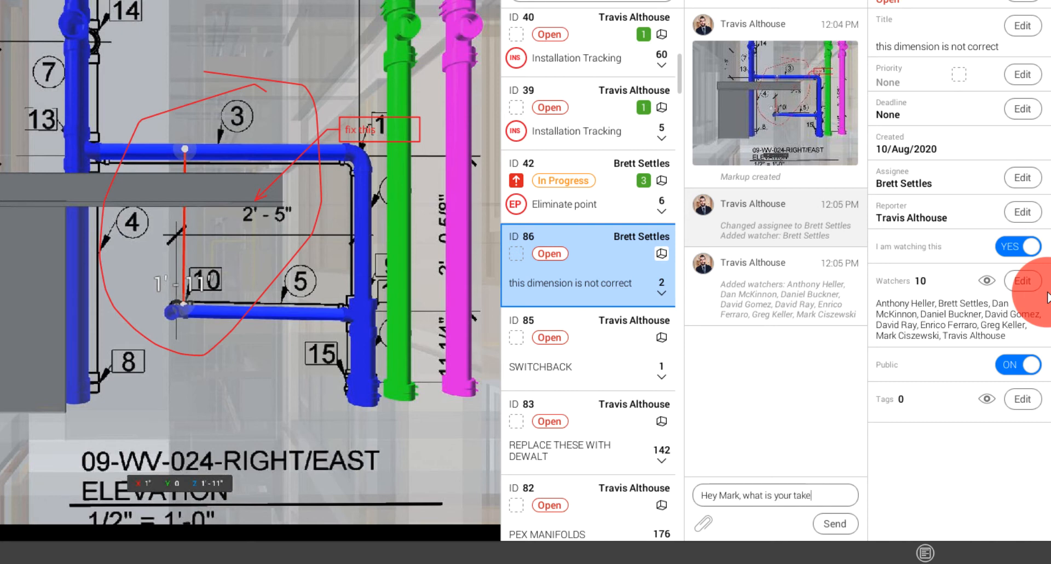
left_click(834, 524)
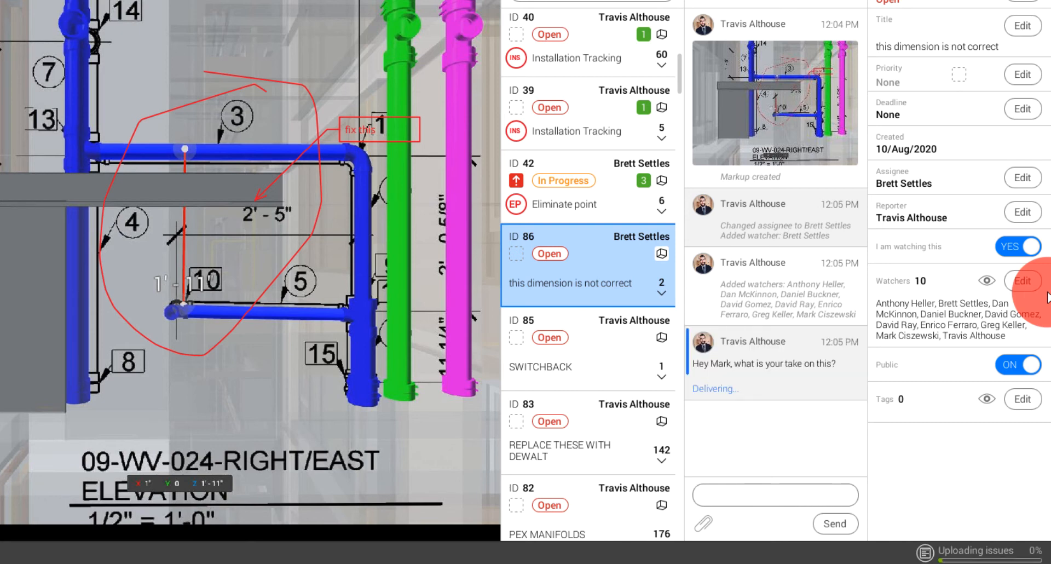